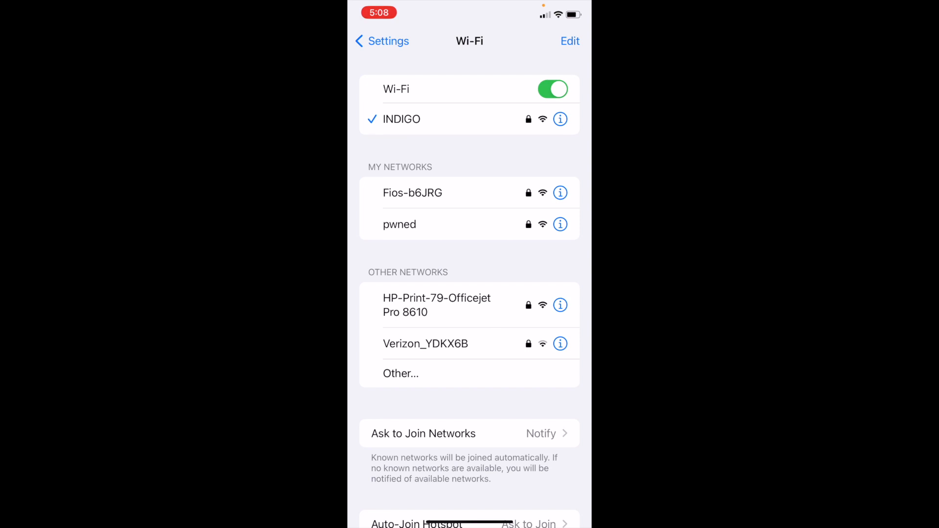
Step: Join the pwned Wi-Fi network from iOS Settings, leaving INDIGO
click(399, 224)
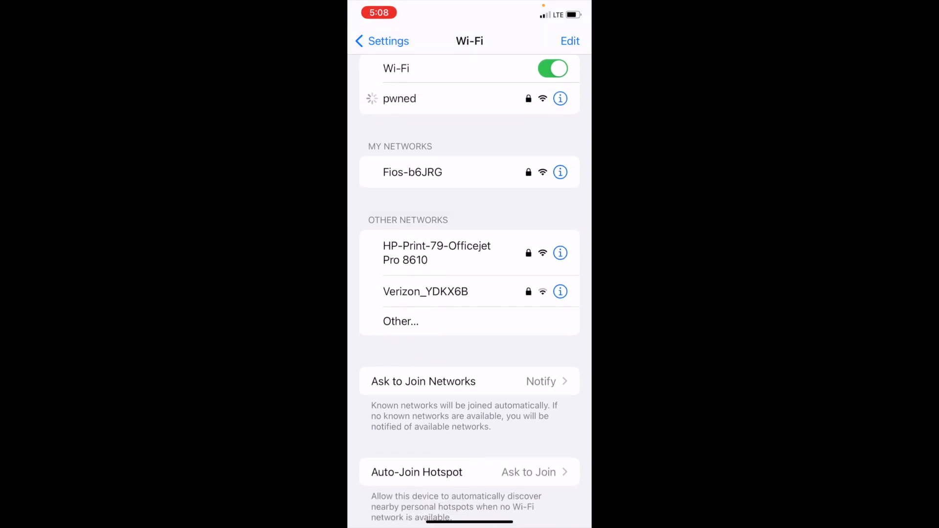
click(399, 98)
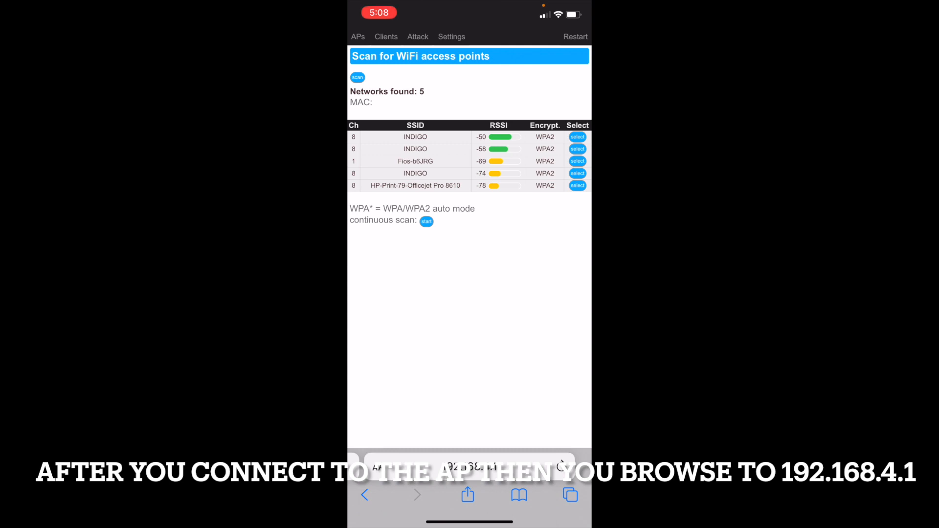
Step: Scan for access points, finding six networks, then bring up the Clients scanner page
click(358, 77)
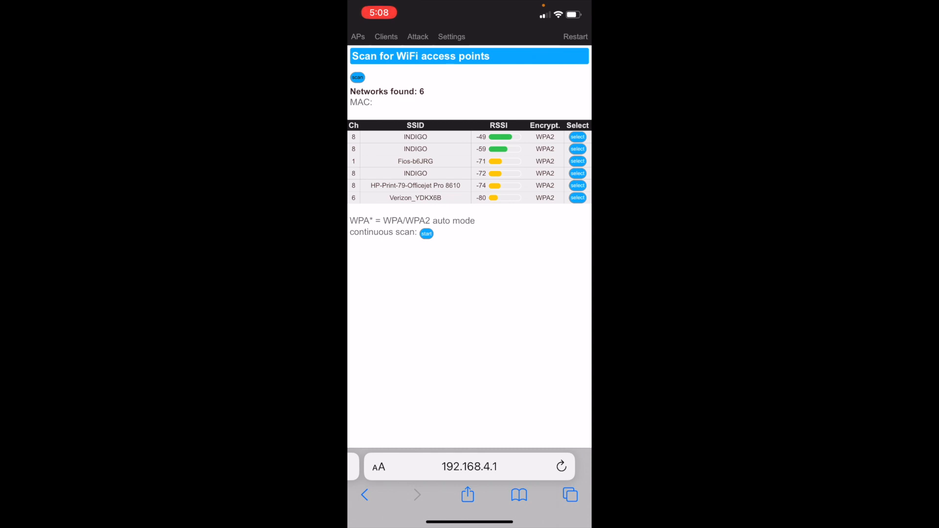
click(578, 149)
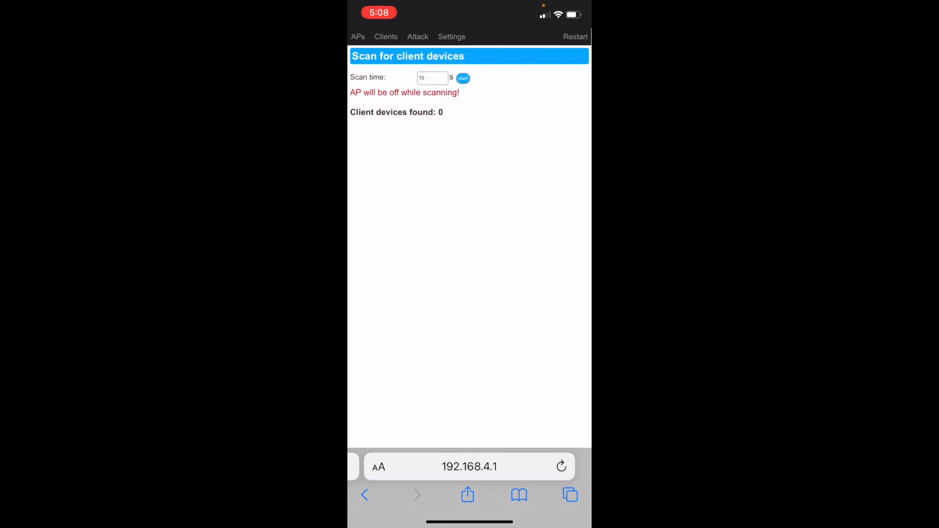
Step: Run a client scan finding five devices on INDIGO, then return to the APs list
click(463, 78)
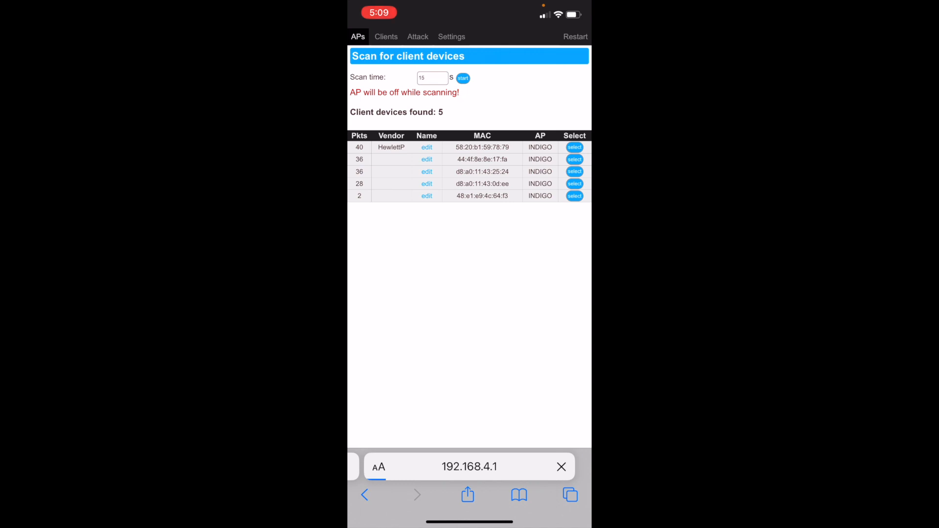
click(358, 36)
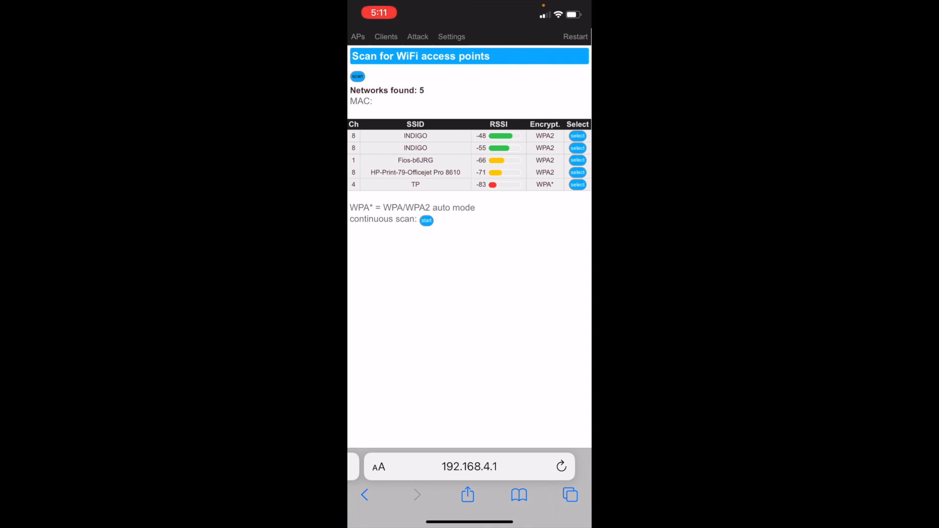
Step: Select the HP-Print-79-Officejet Pro 8610 network as target and bring up its attack options
click(577, 172)
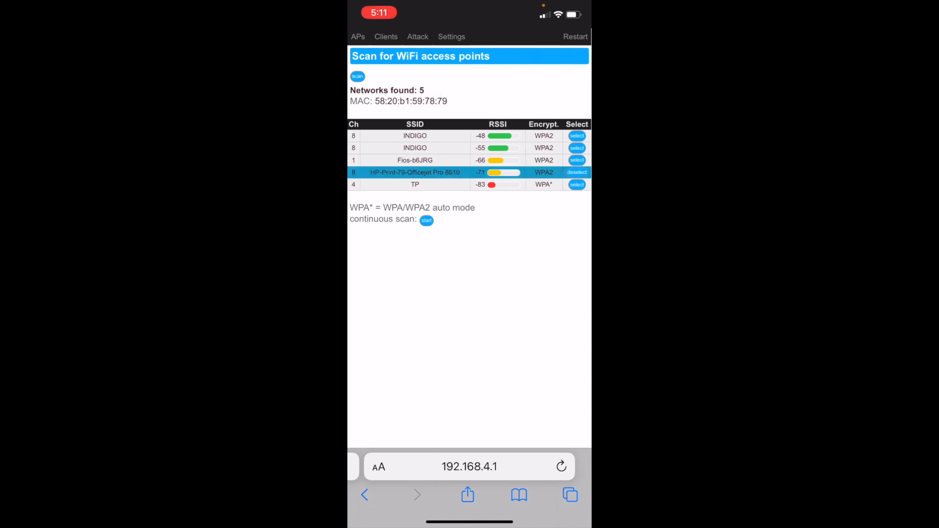
click(386, 36)
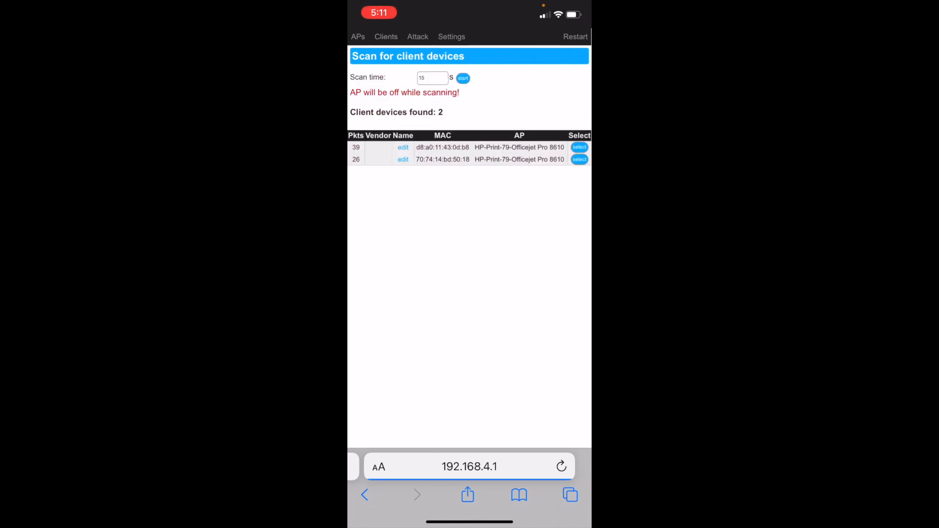
click(418, 36)
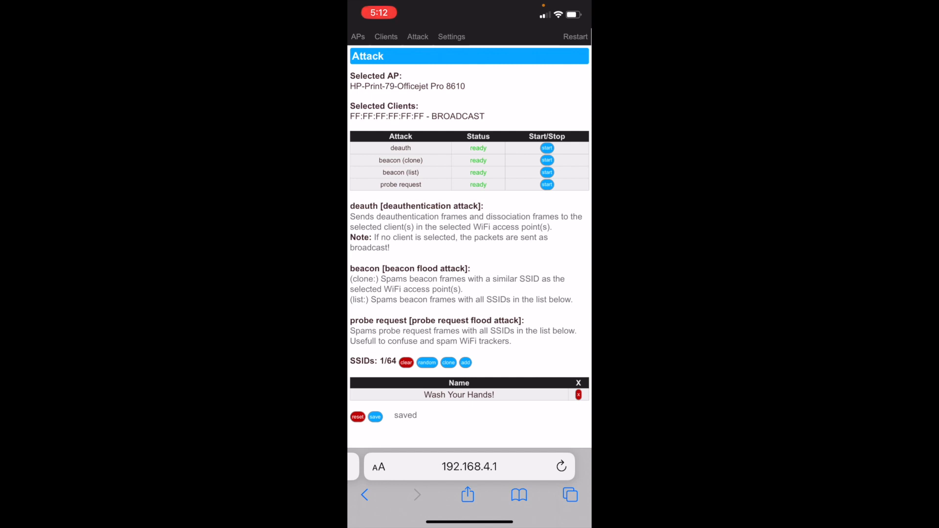
click(546, 148)
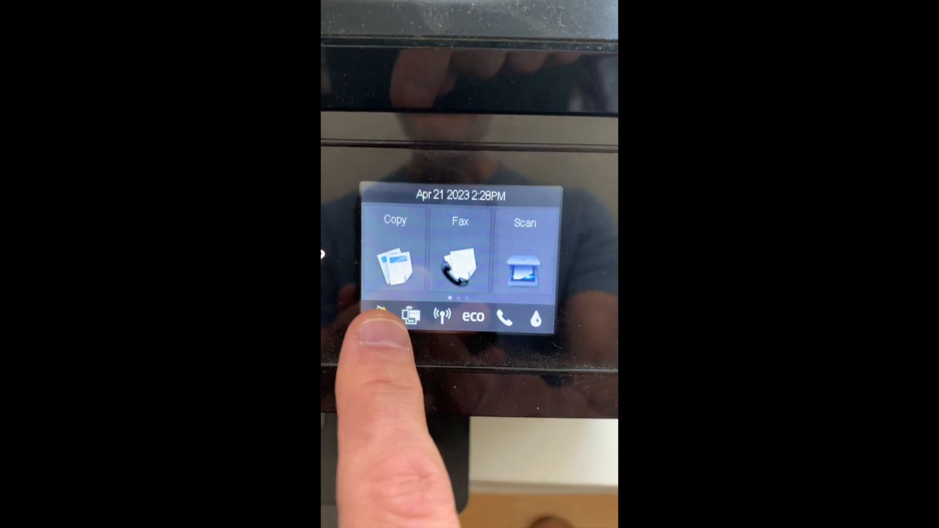
Step: Check the printer's wireless status, dismiss the Connection Required notice, and view its wireless summary
click(381, 317)
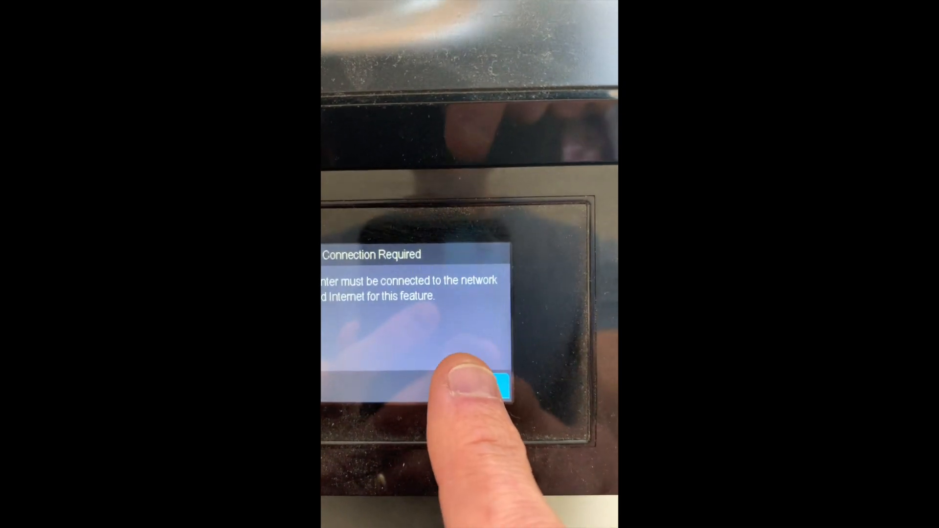
click(497, 383)
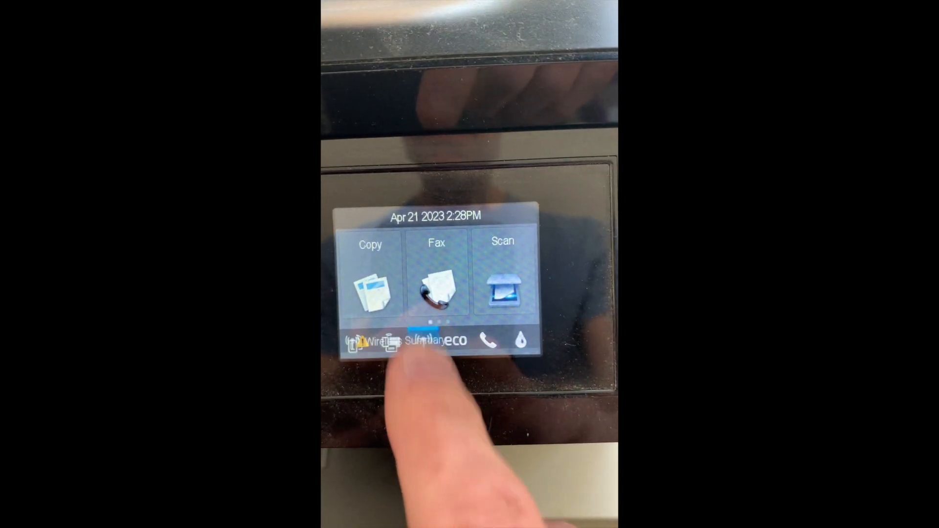
click(407, 348)
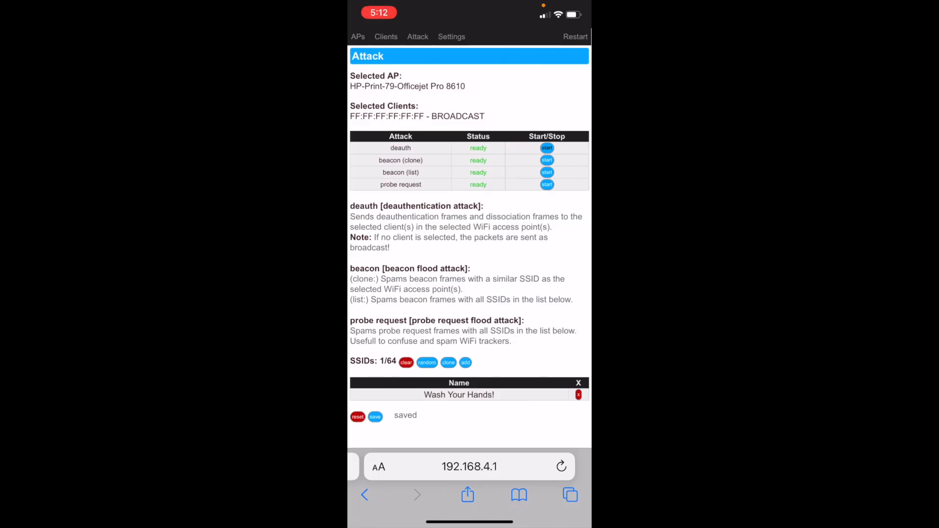
Step: Start the deauth attack against the HP printer network
click(546, 148)
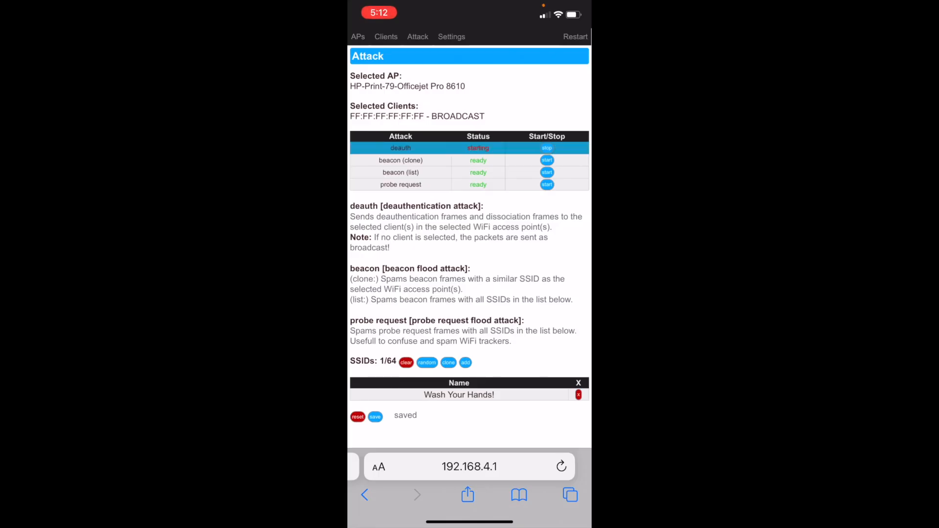
click(546, 160)
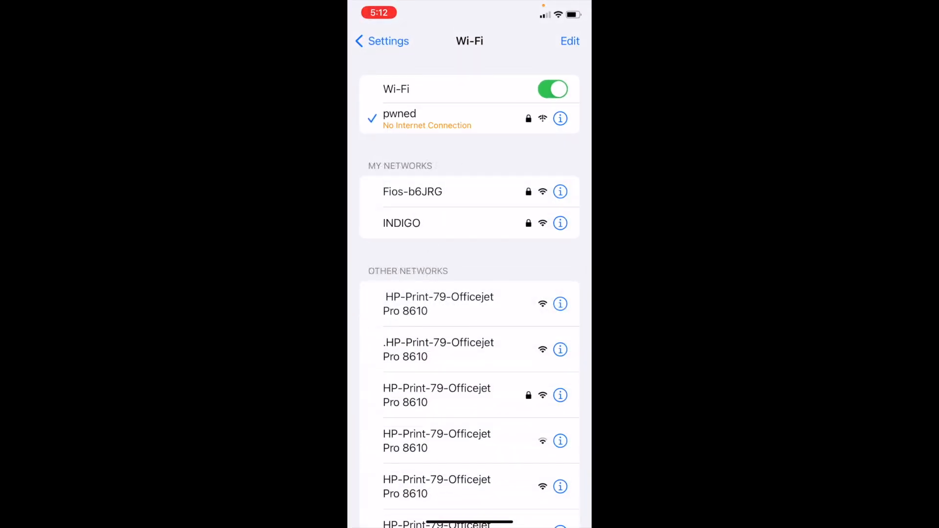
scroll(down, 3)
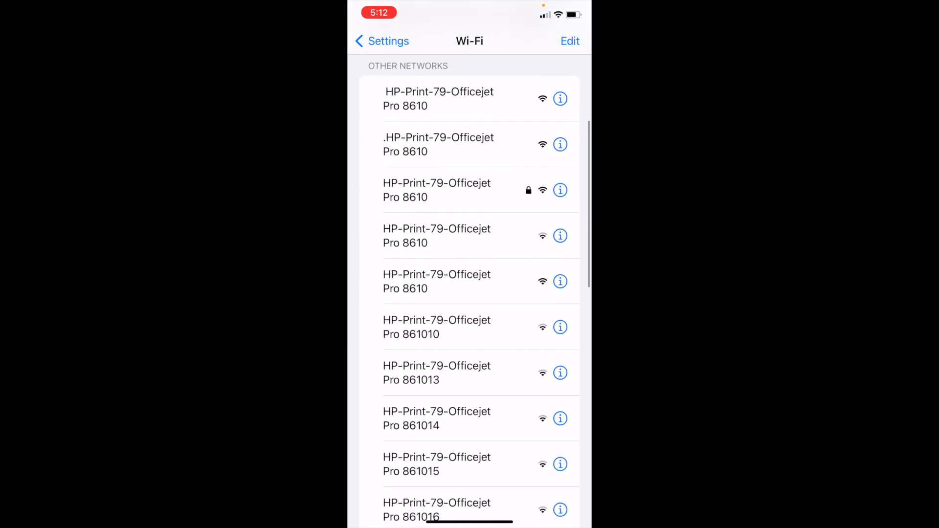
scroll(down, 3)
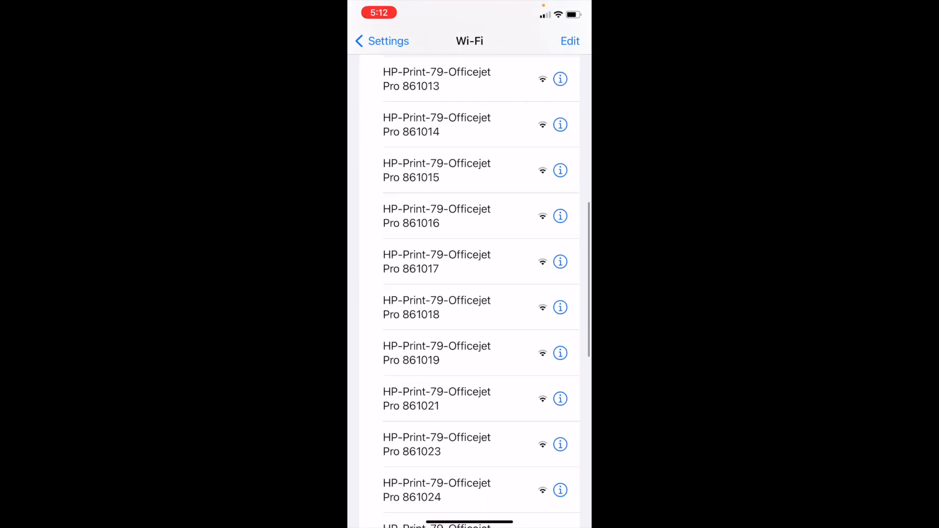
scroll(down, 3)
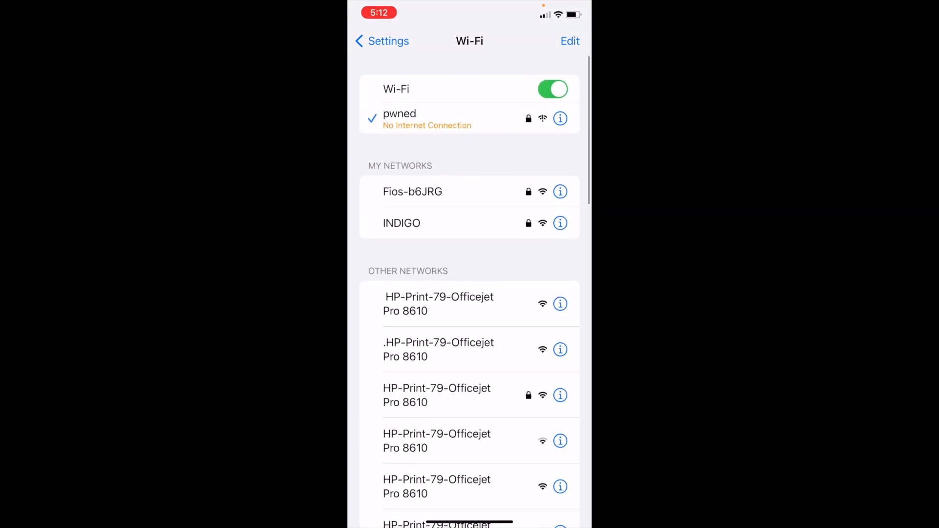
scroll(down, 3)
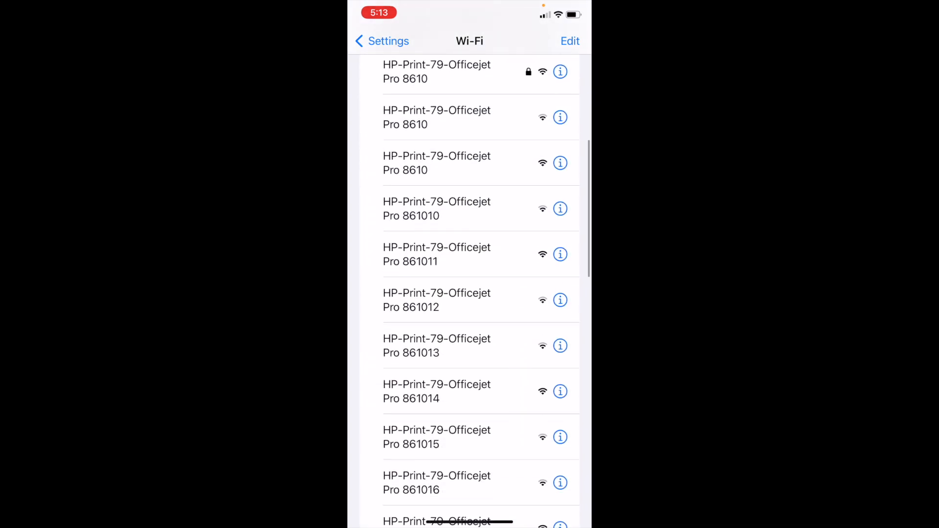
scroll(down, 3)
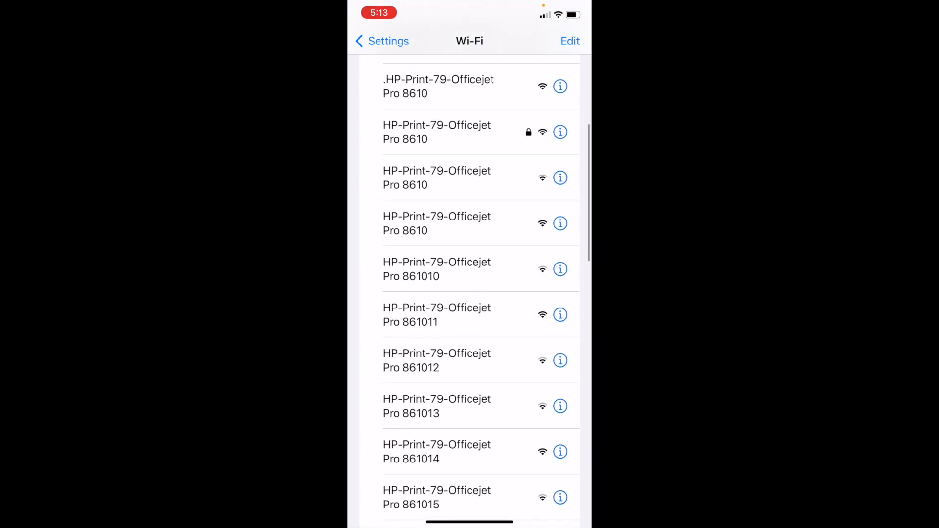
scroll(down, 3)
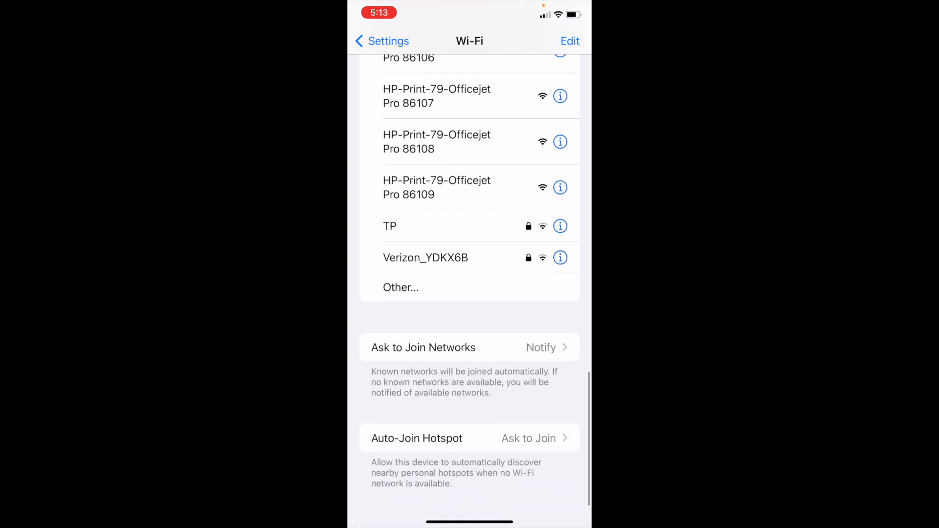
scroll(down, 3)
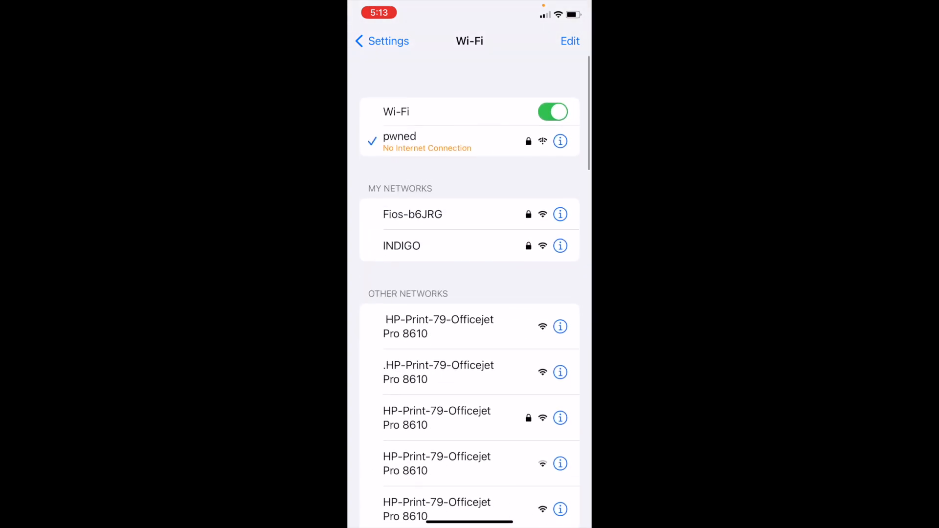
click(382, 41)
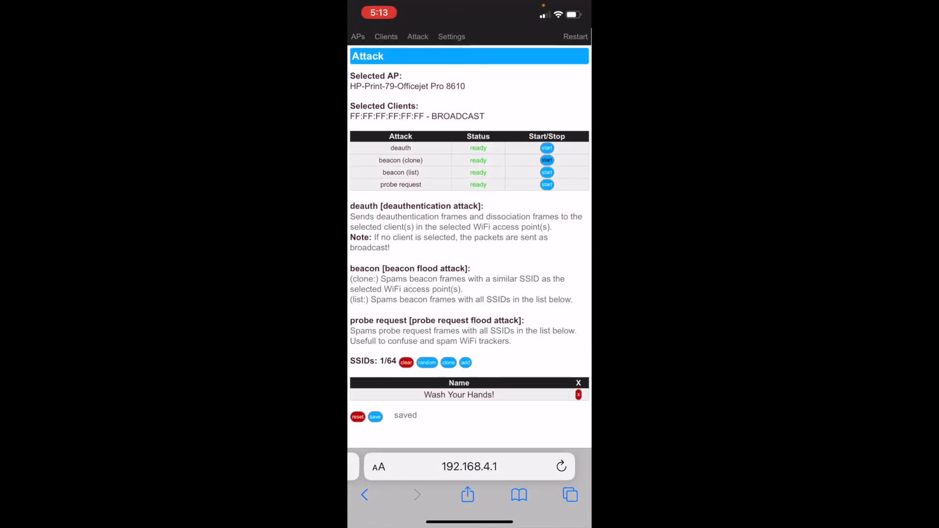
Step: Run the beacon list flood broadcasting Wash Your Hands!, stop it, then start it again
click(546, 173)
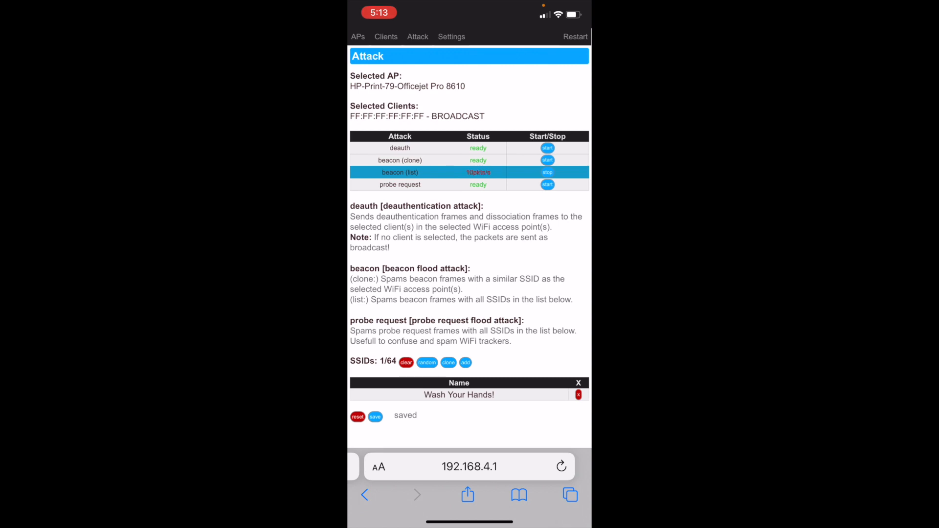
click(547, 172)
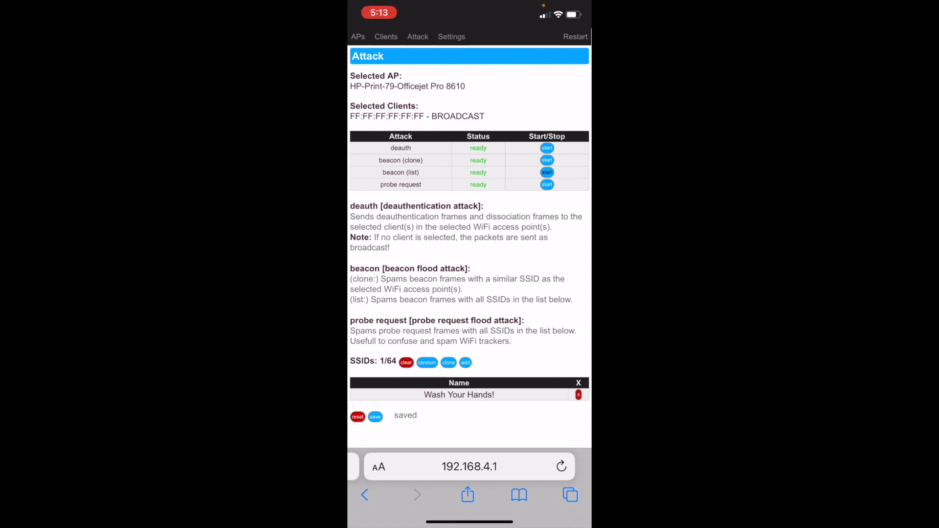
click(452, 36)
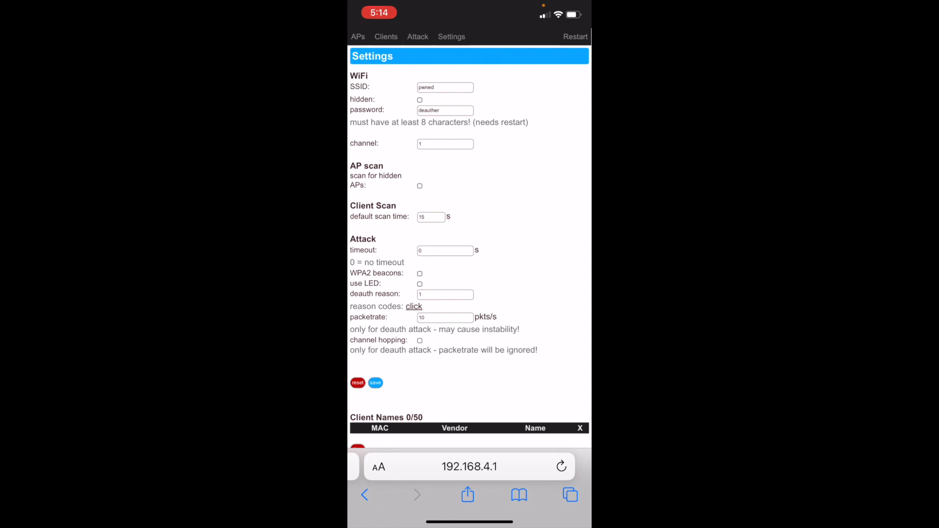
Step: Scroll through the Wi-Fi, scan and attack settings, then leave for the docs About page
scroll(down, 3)
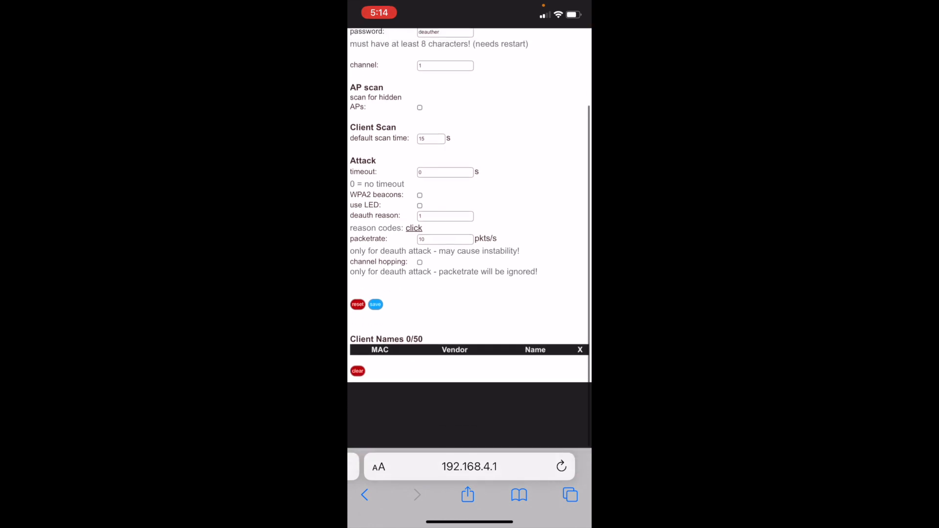
scroll(down, 3)
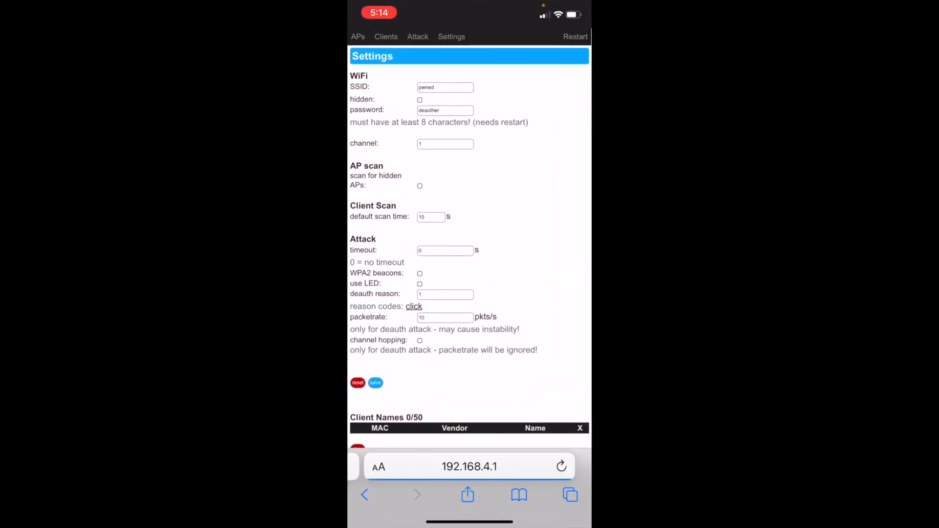
click(358, 36)
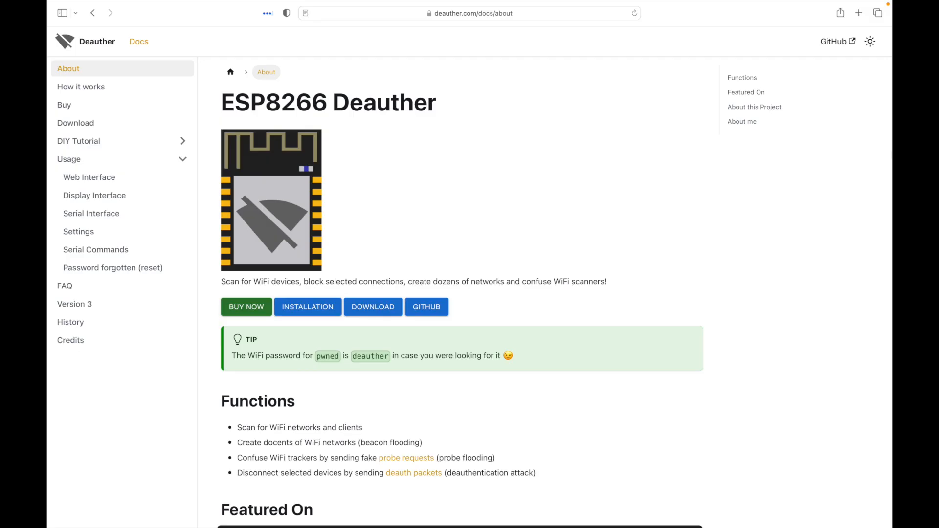
mouse_move(267, 71)
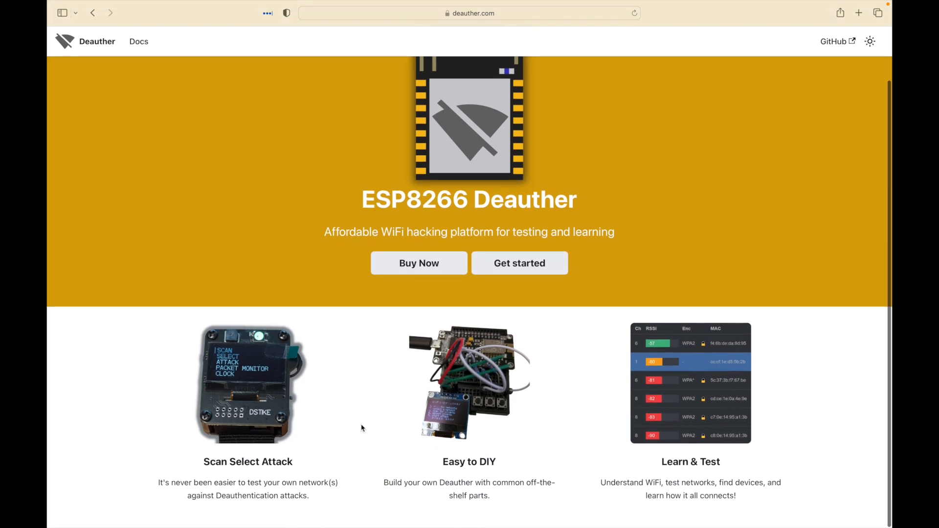
mouse_move(669, 421)
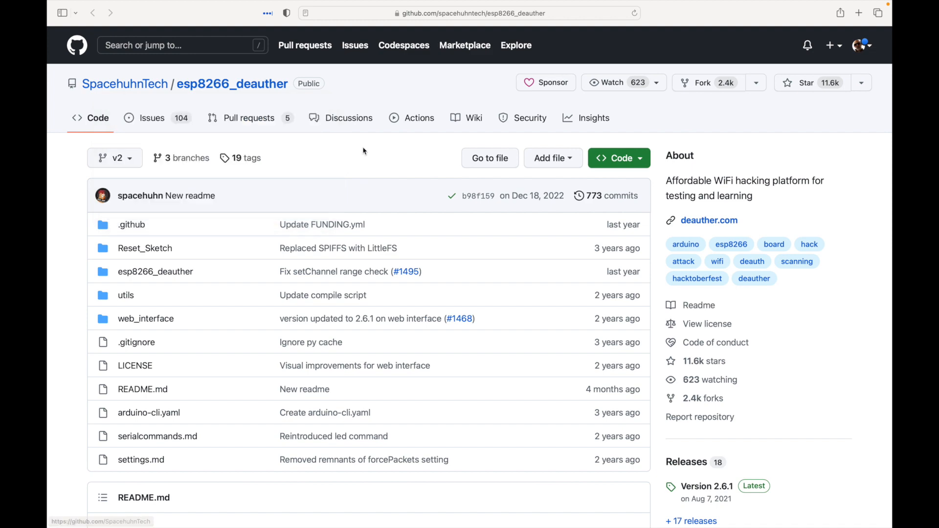
Step: Scroll through the esp8266_deauther repo files and README, then return to the deauther.com home page
scroll(down, 3)
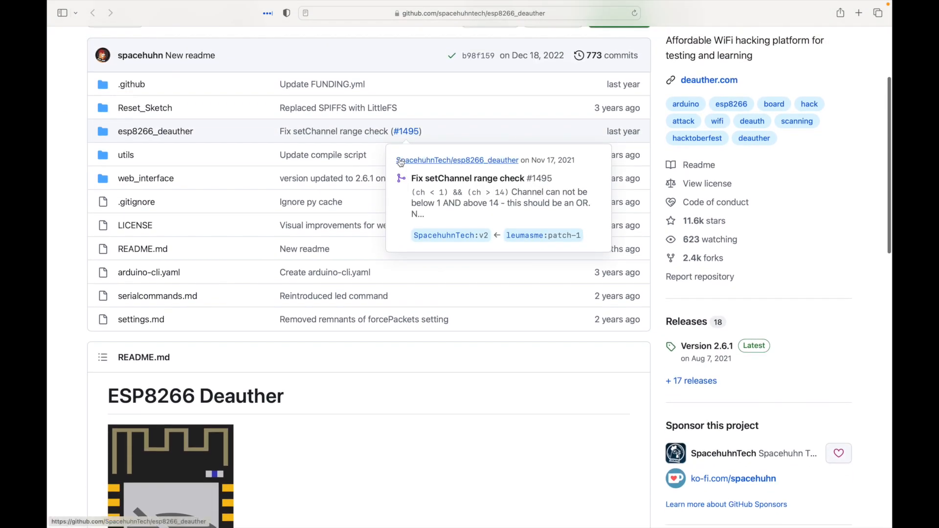
scroll(down, 3)
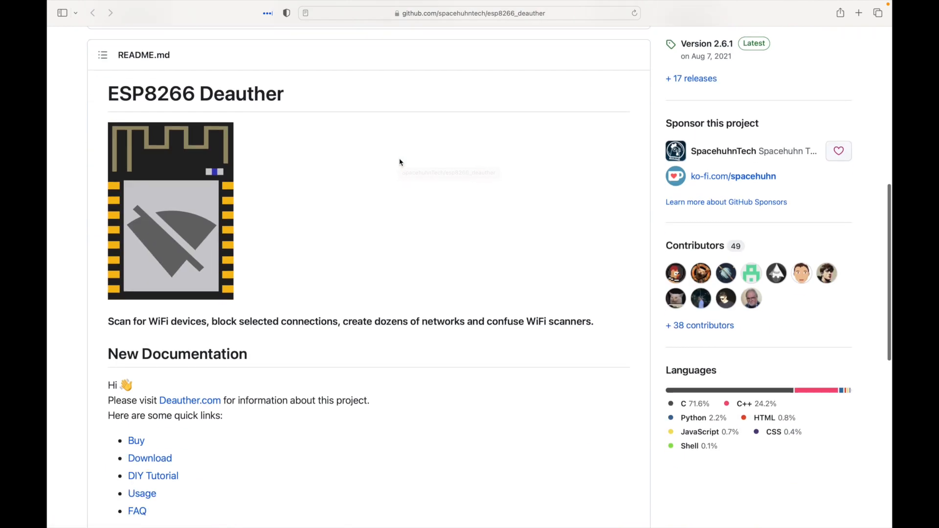
scroll(down, 3)
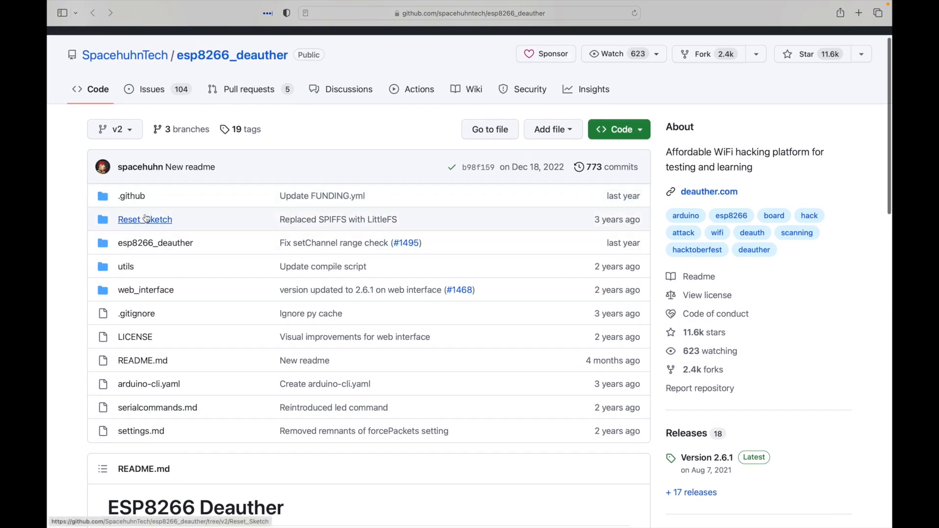
click(710, 191)
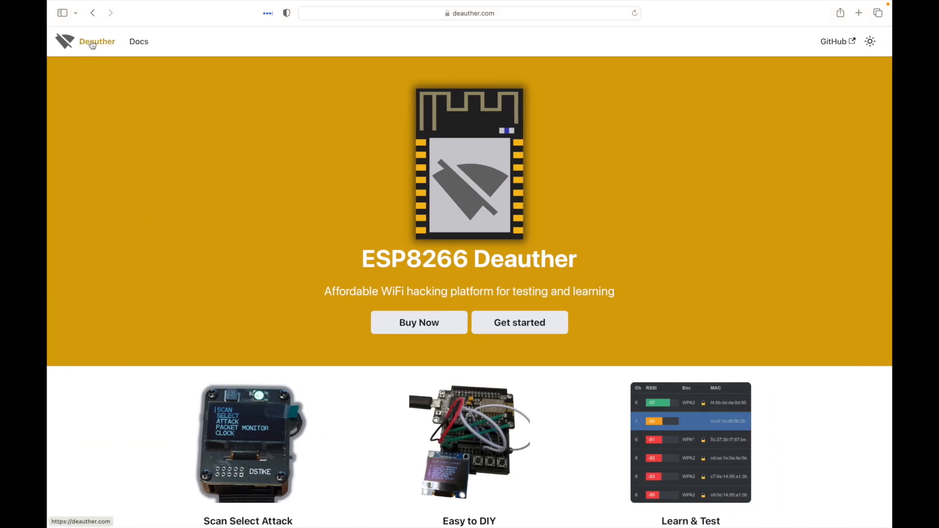
Step: Browse Docs through Download, DIY Tutorial and Display & Button Setup, landing on the Usage section
click(138, 41)
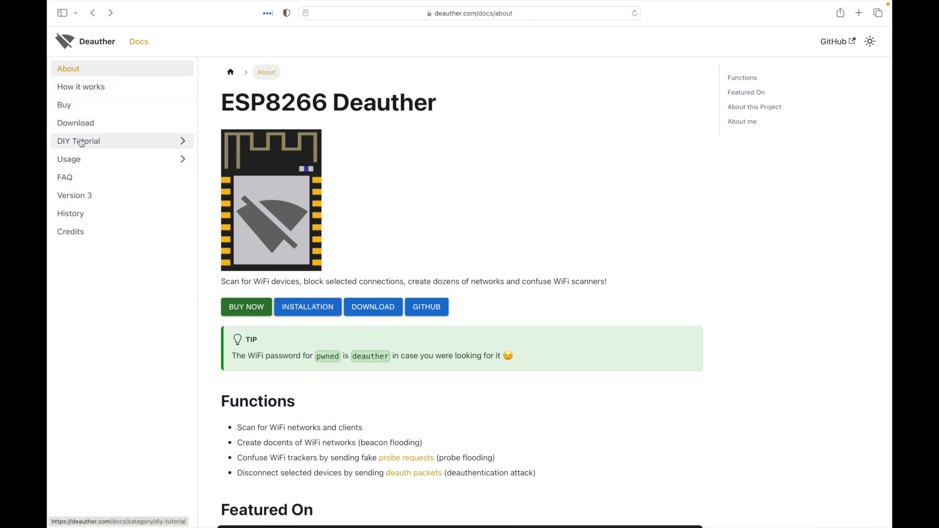
click(75, 123)
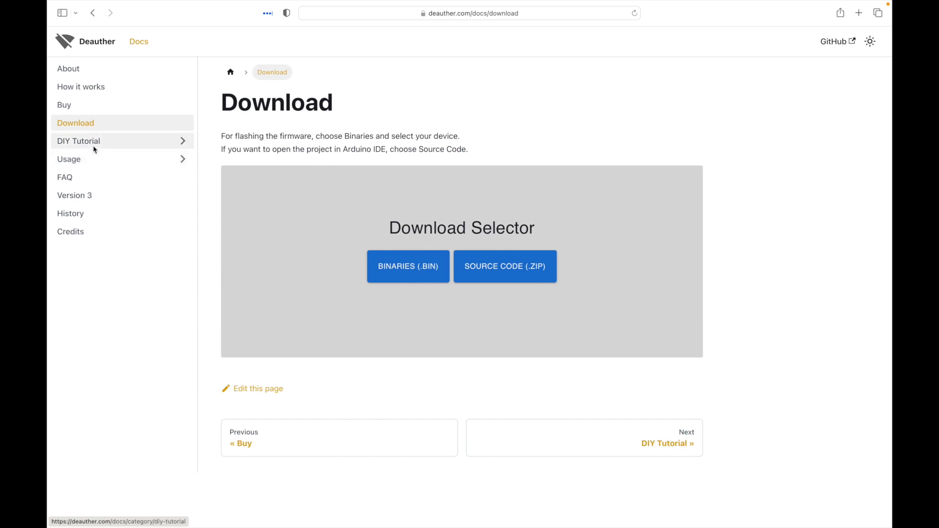
click(79, 140)
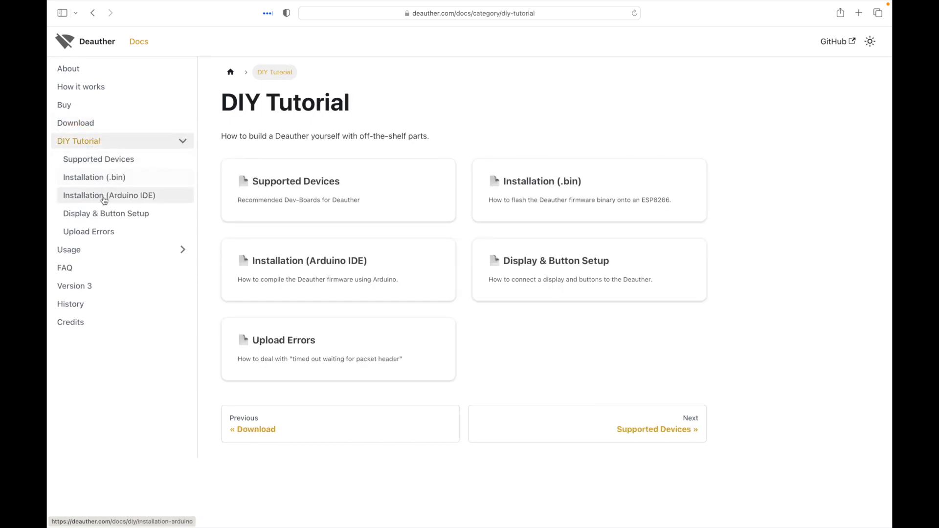
click(106, 214)
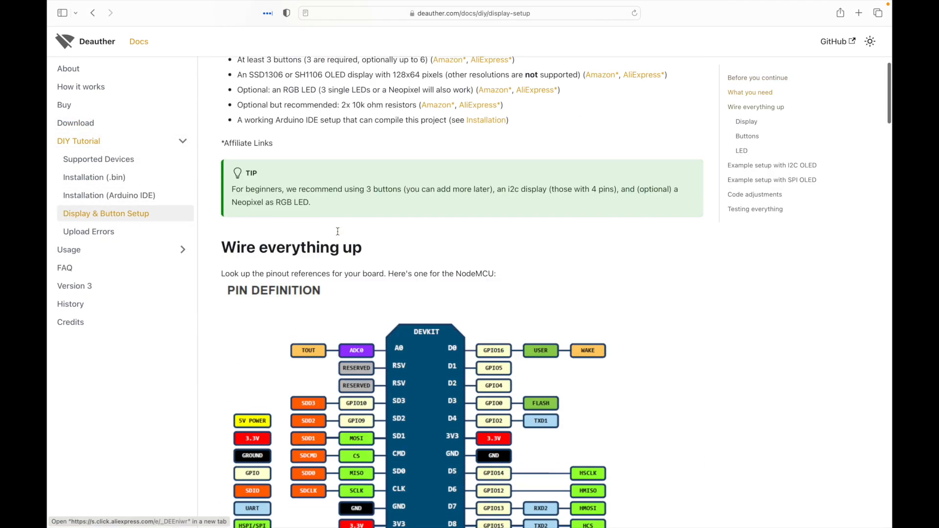
scroll(down, 3)
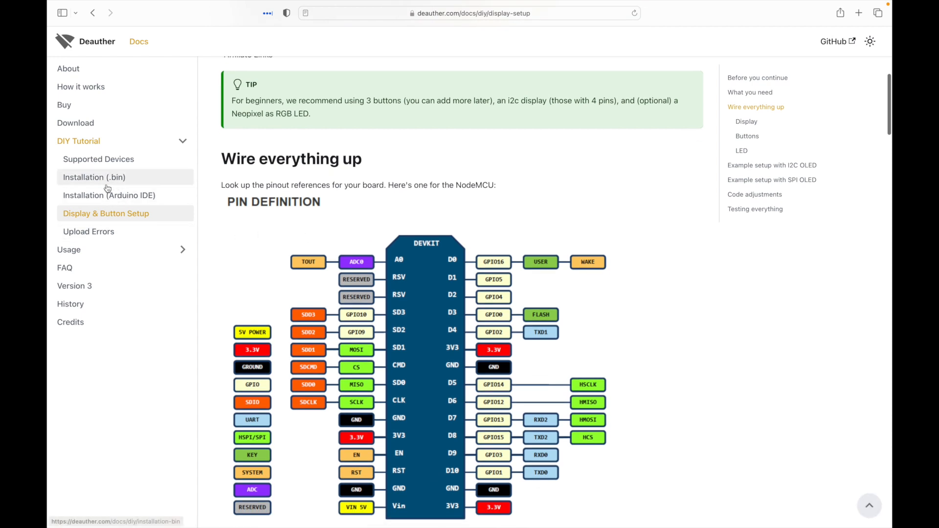
click(68, 250)
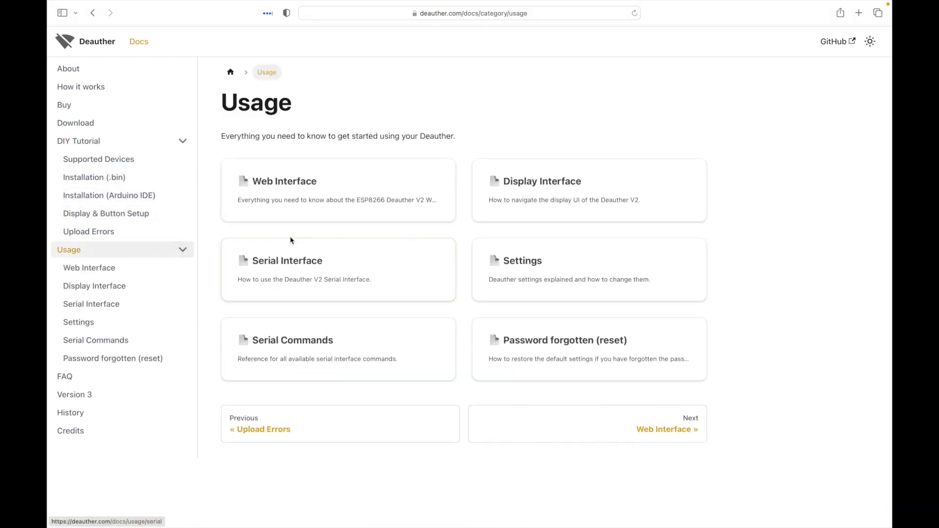
Step: Read through the Web Interface usage guide down to its Errors section
click(284, 181)
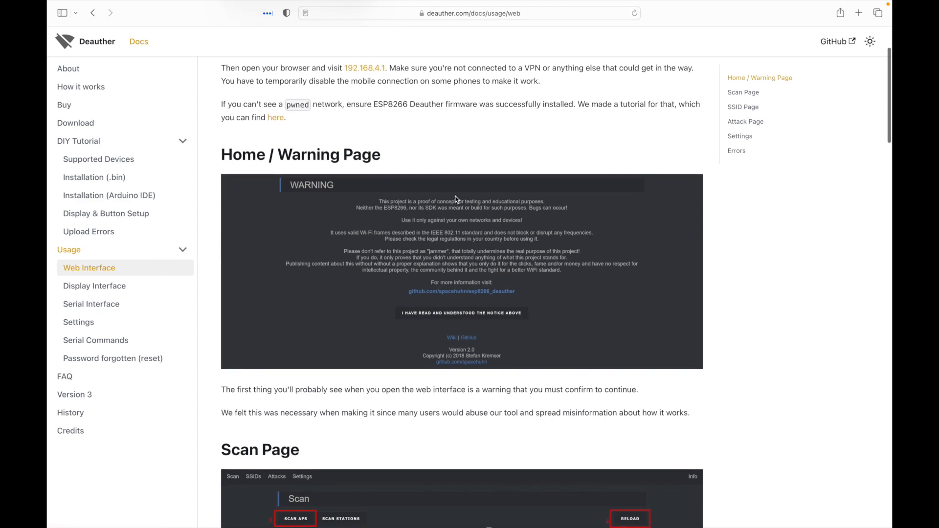
scroll(down, 3)
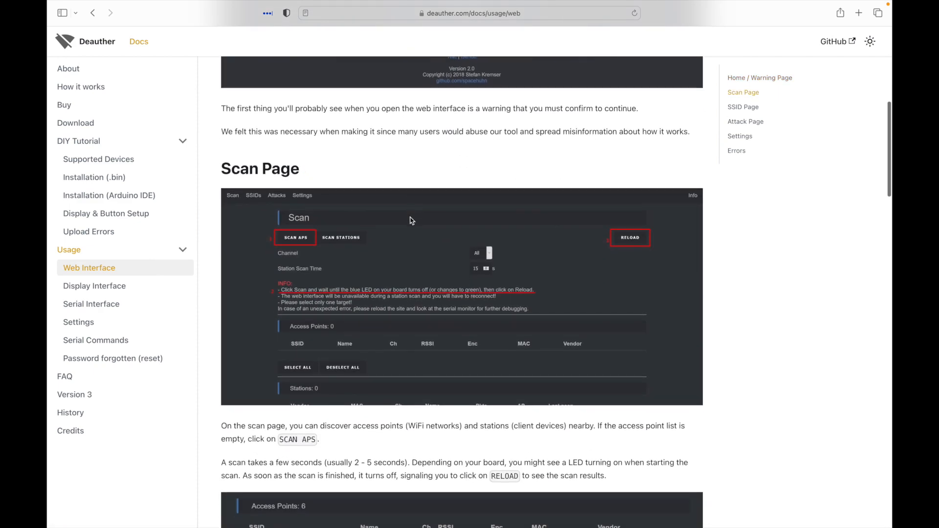
scroll(down, 3)
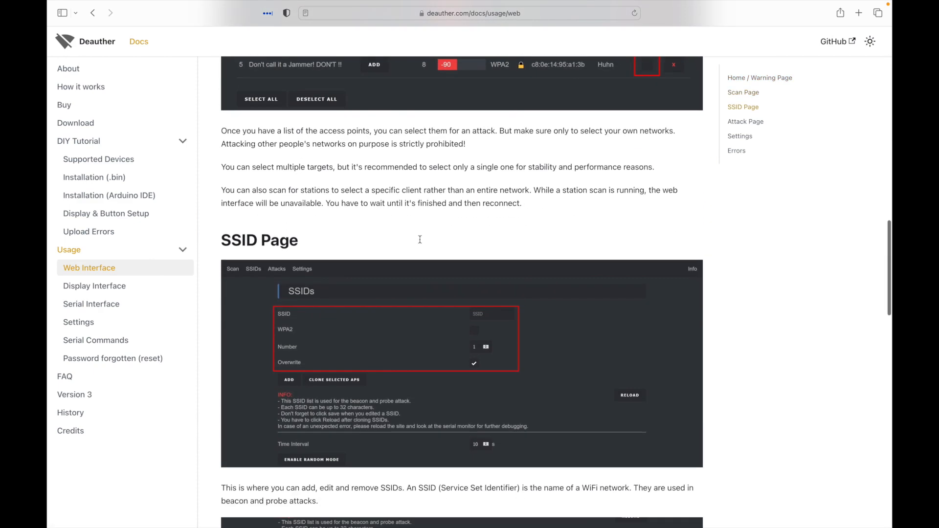
scroll(down, 3)
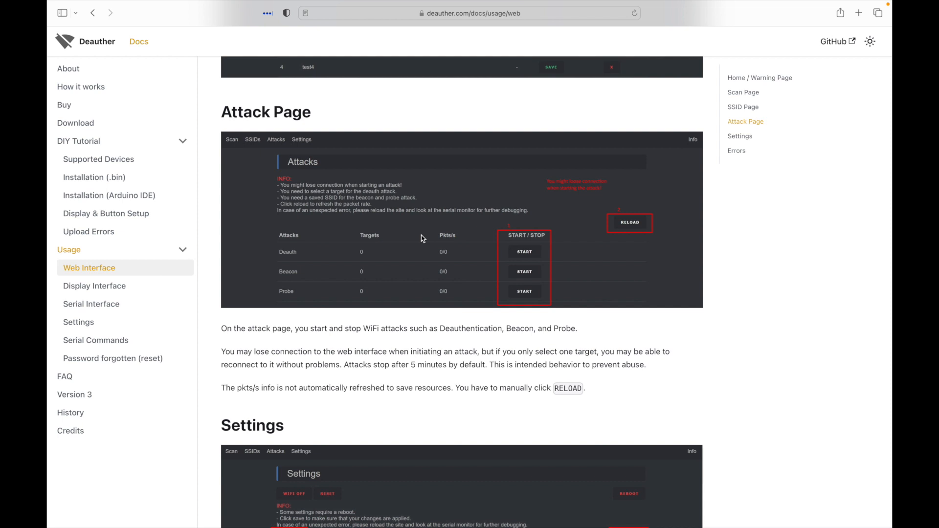
scroll(down, 3)
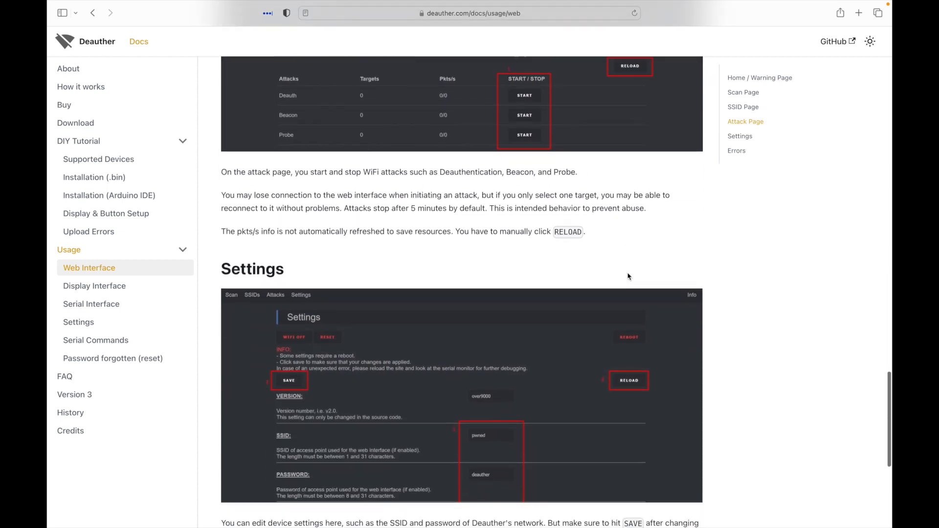
scroll(down, 3)
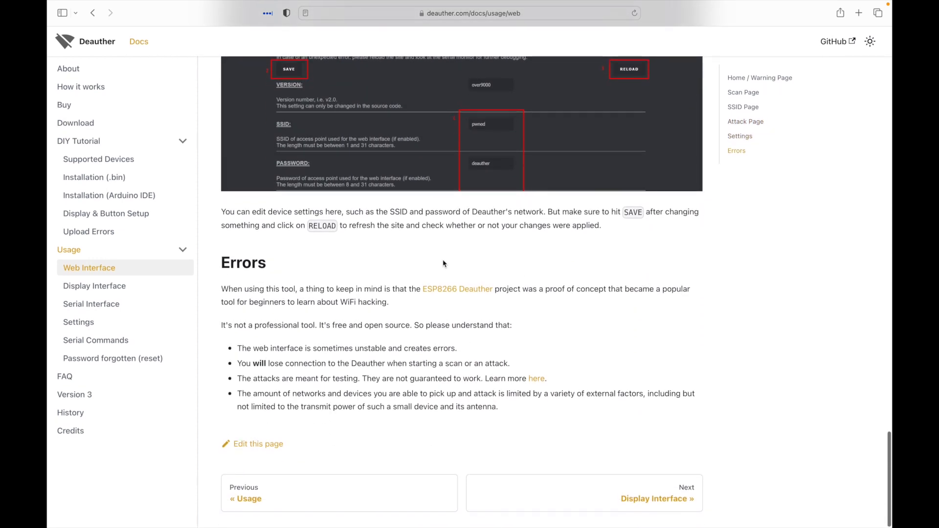
Step: Move on to the Display Interface usage page from the sidebar
click(94, 285)
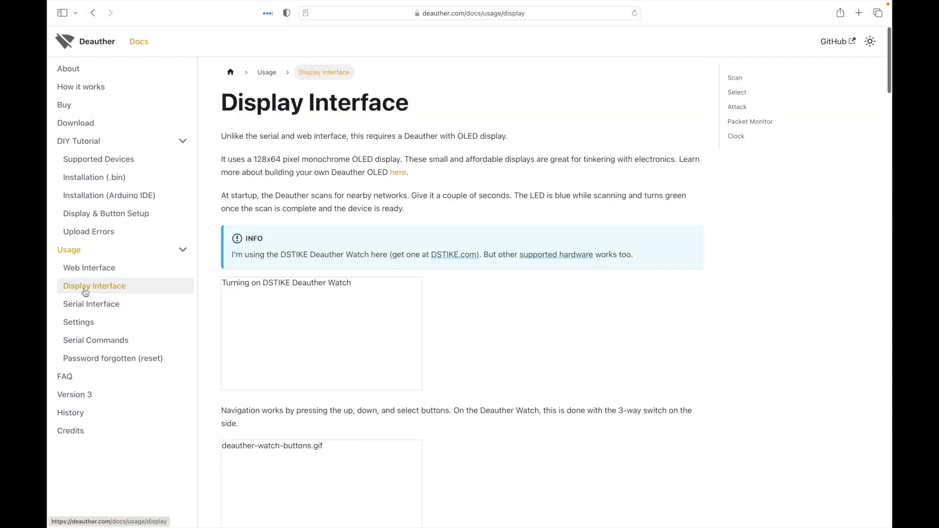
Step: Skim the Display Interface page, then return to the Web Interface usage page
scroll(down, 3)
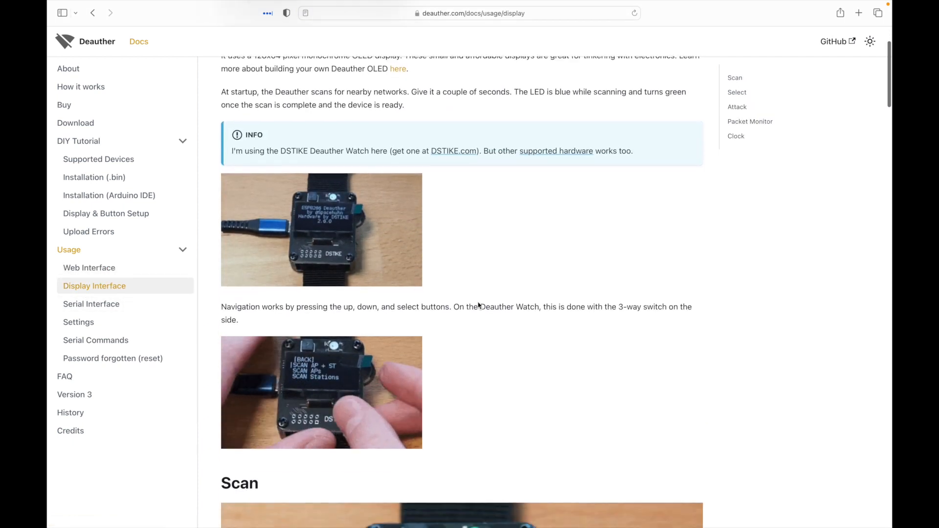
scroll(down, 3)
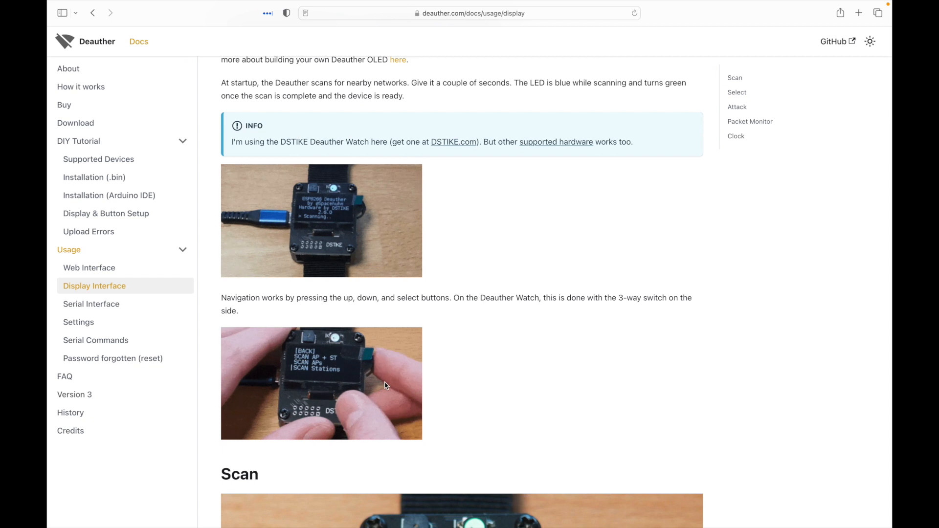
scroll(down, 3)
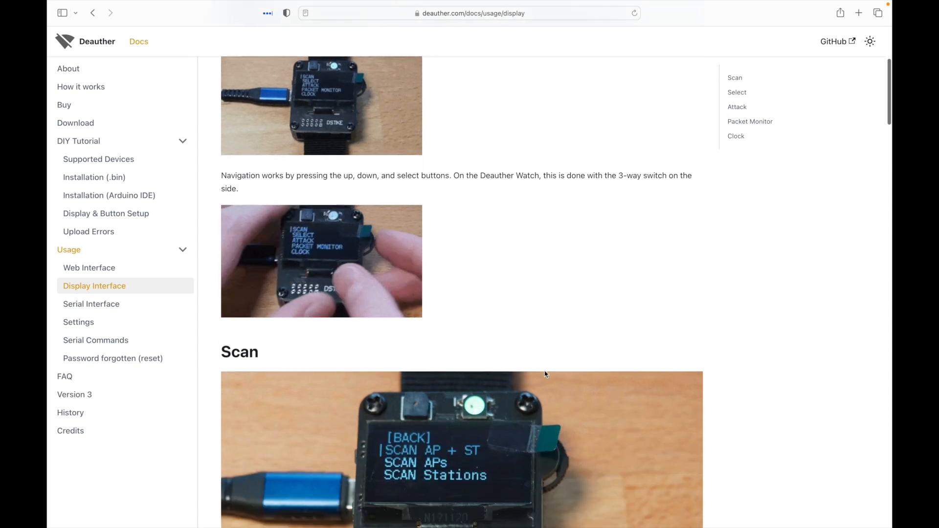
scroll(down, 3)
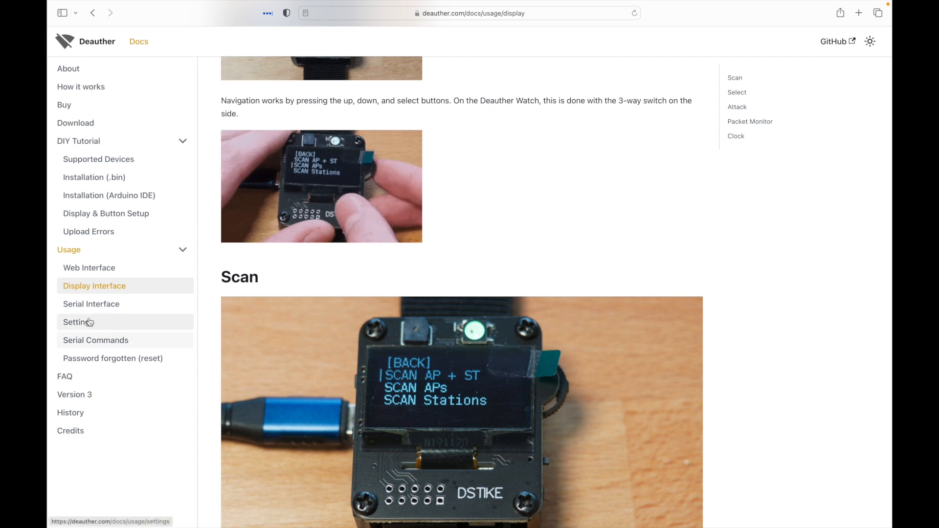
mouse_move(91, 303)
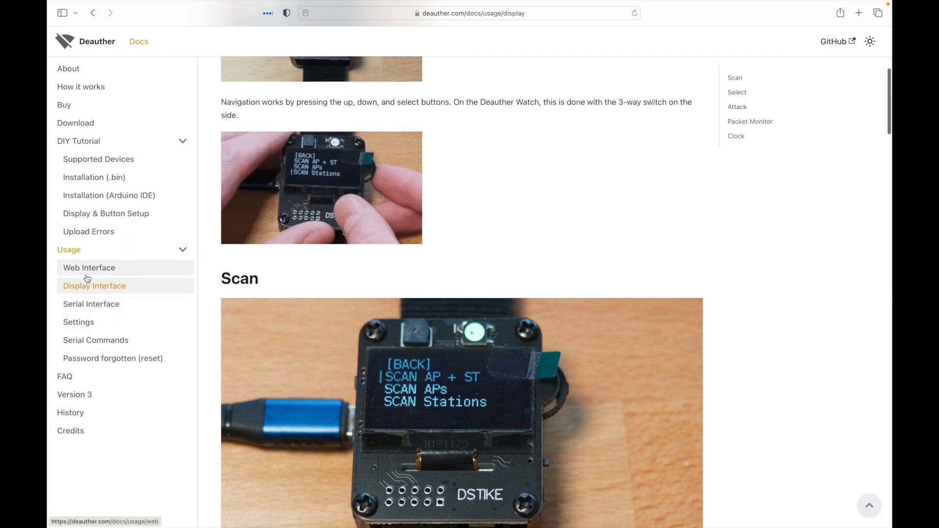
click(89, 268)
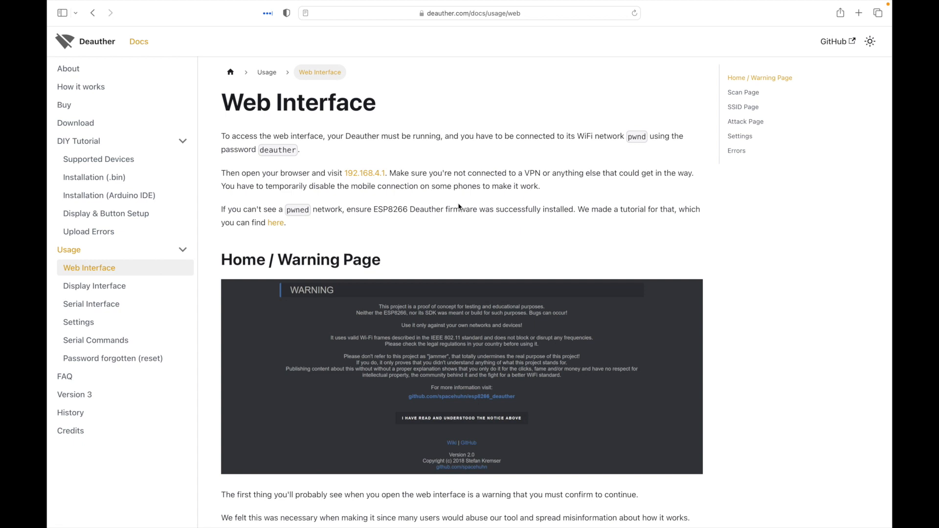
mouse_move(375, 196)
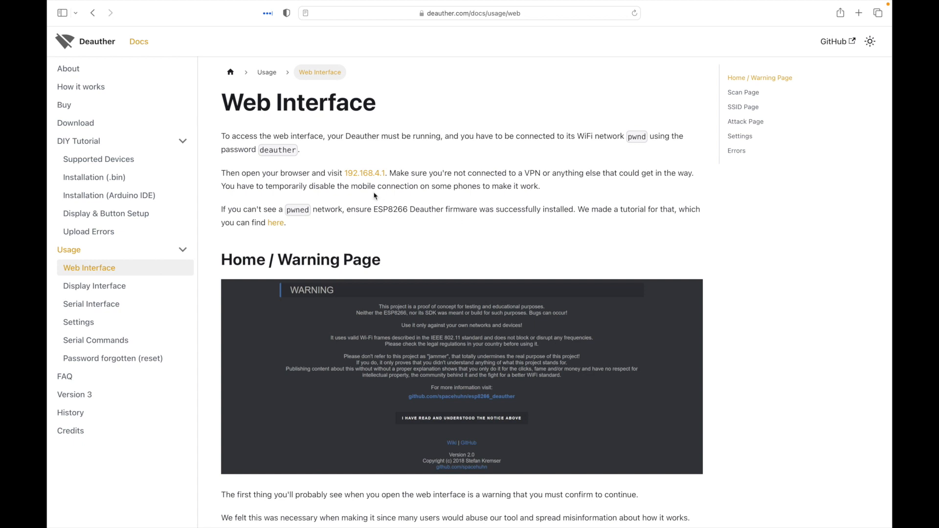
mouse_move(234, 167)
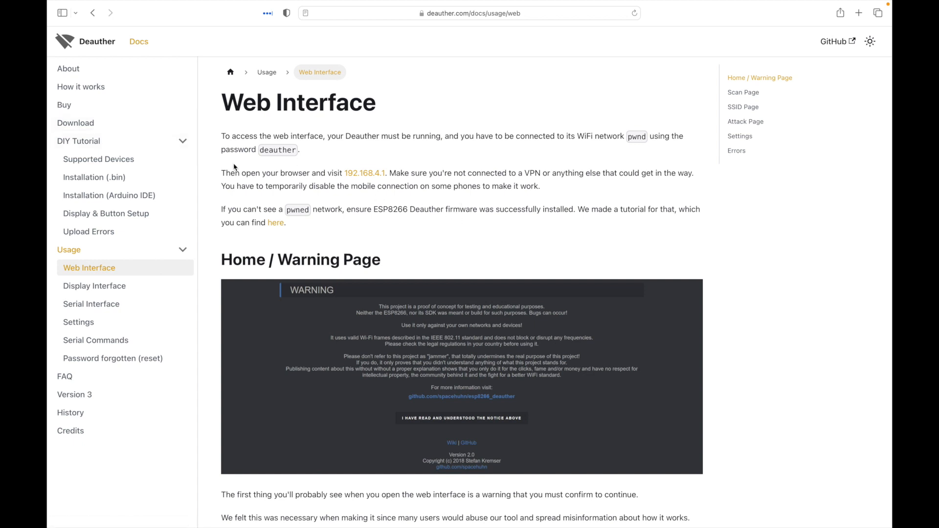
Step: Bring up the Settings usage page with its table of default values and descriptions
scroll(down, 3)
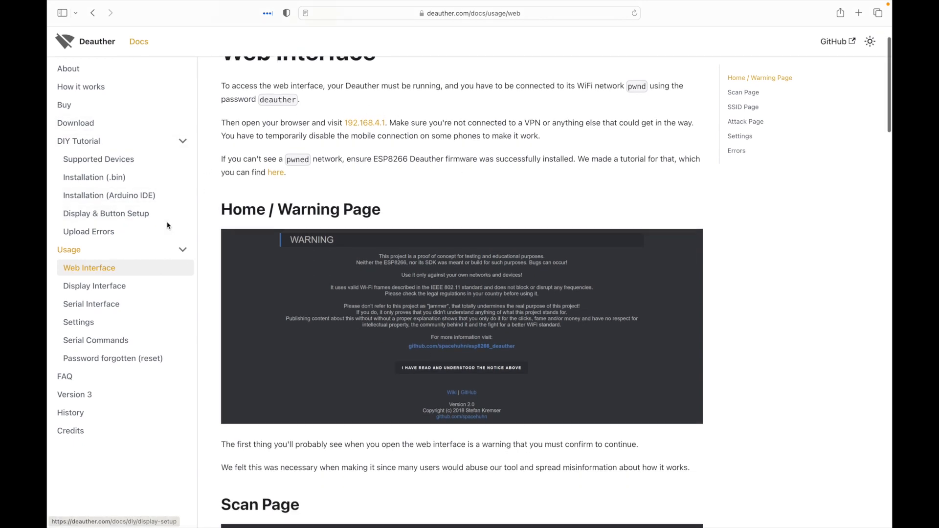
click(78, 322)
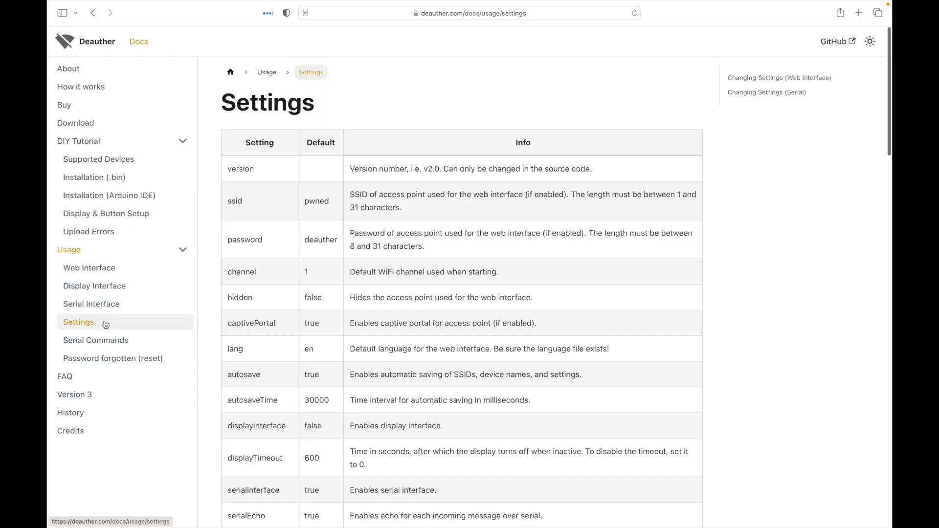
Step: View the Serial Commands reference, reading through HELP, SCAN, SHOW and the other commands
click(95, 340)
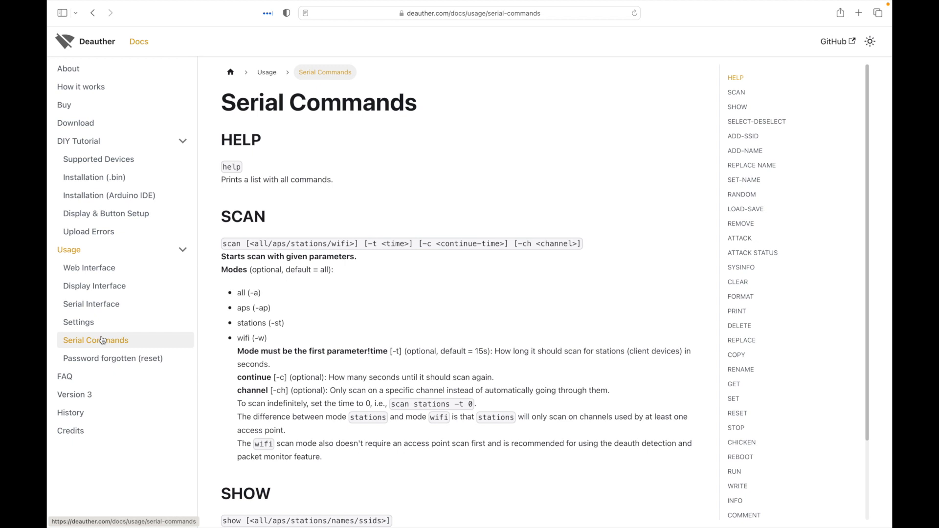
scroll(down, 3)
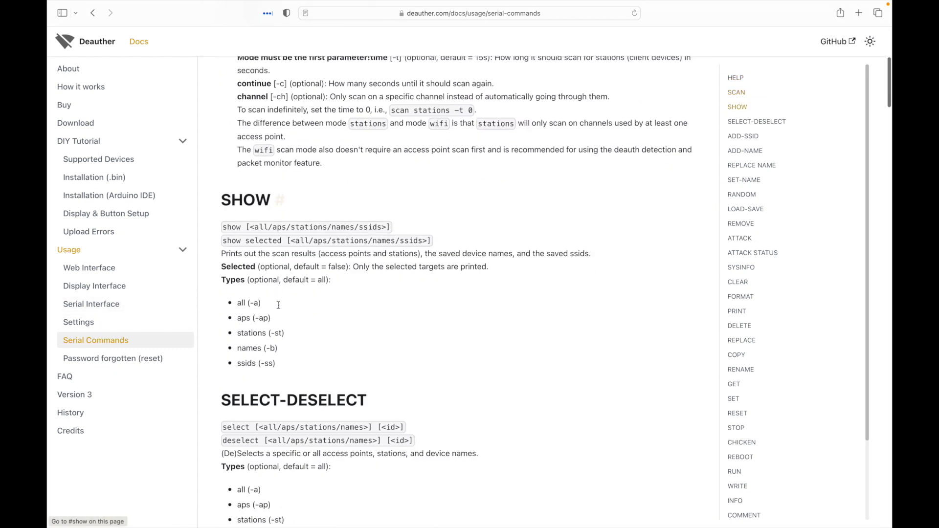
scroll(down, 3)
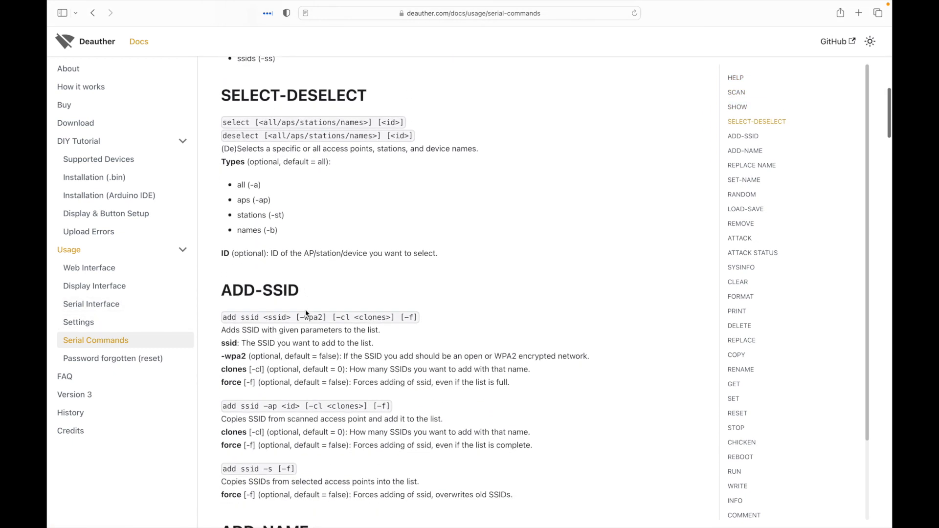
scroll(down, 3)
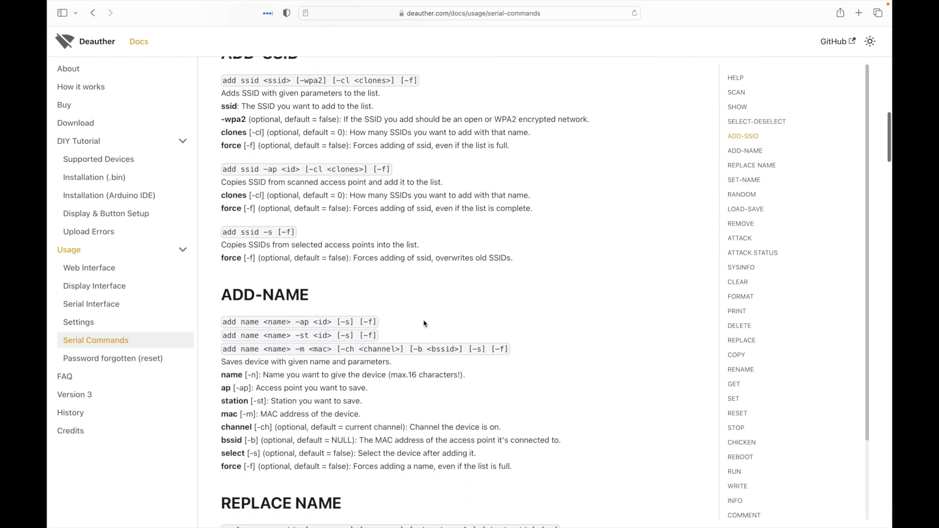
scroll(down, 3)
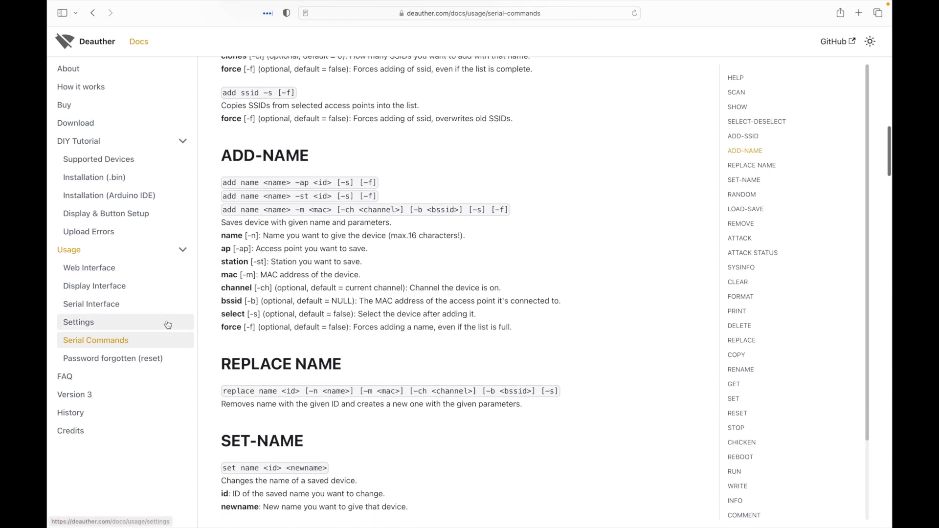
scroll(down, 3)
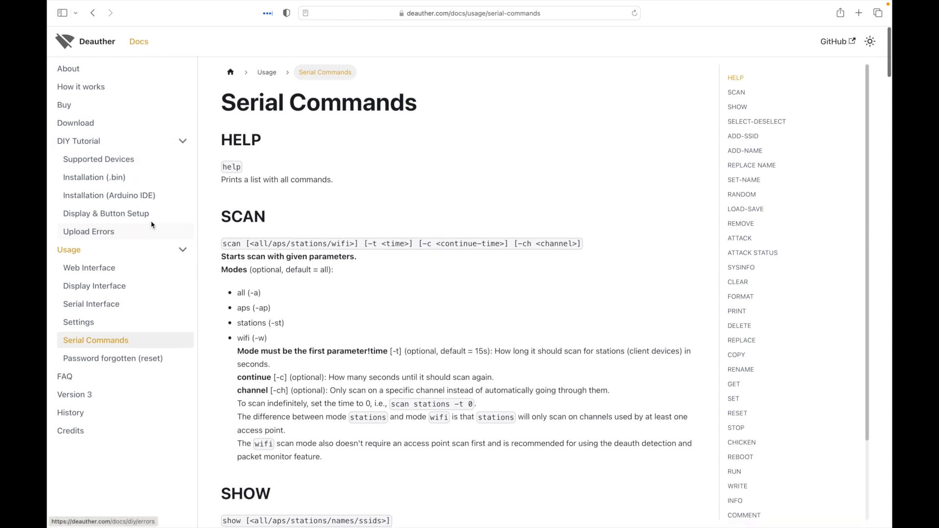
Step: View the Arduino IDE installation tutorial at its Download Deauther ZIP screenshot
click(109, 195)
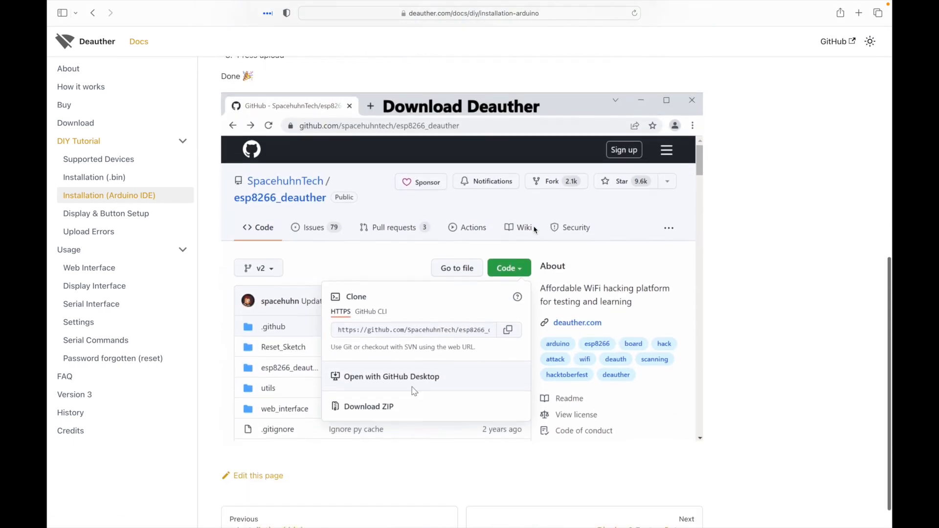
click(369, 407)
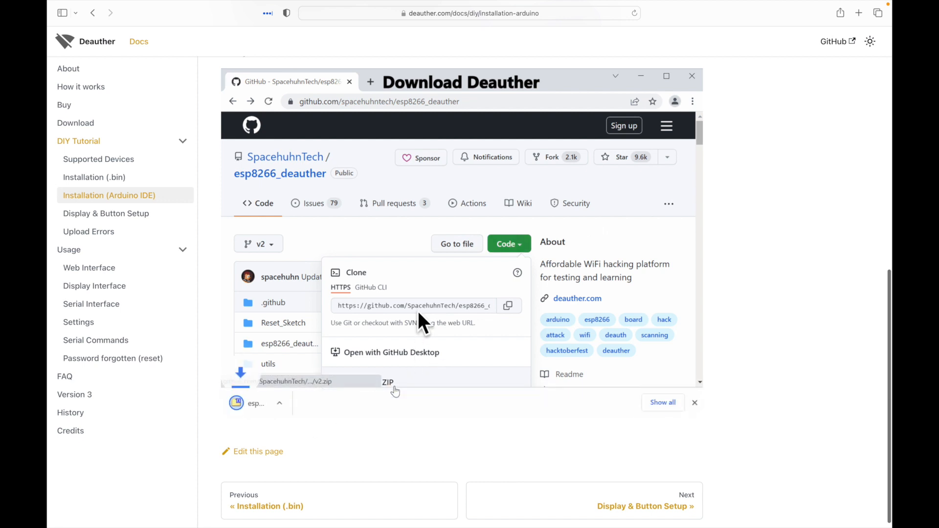